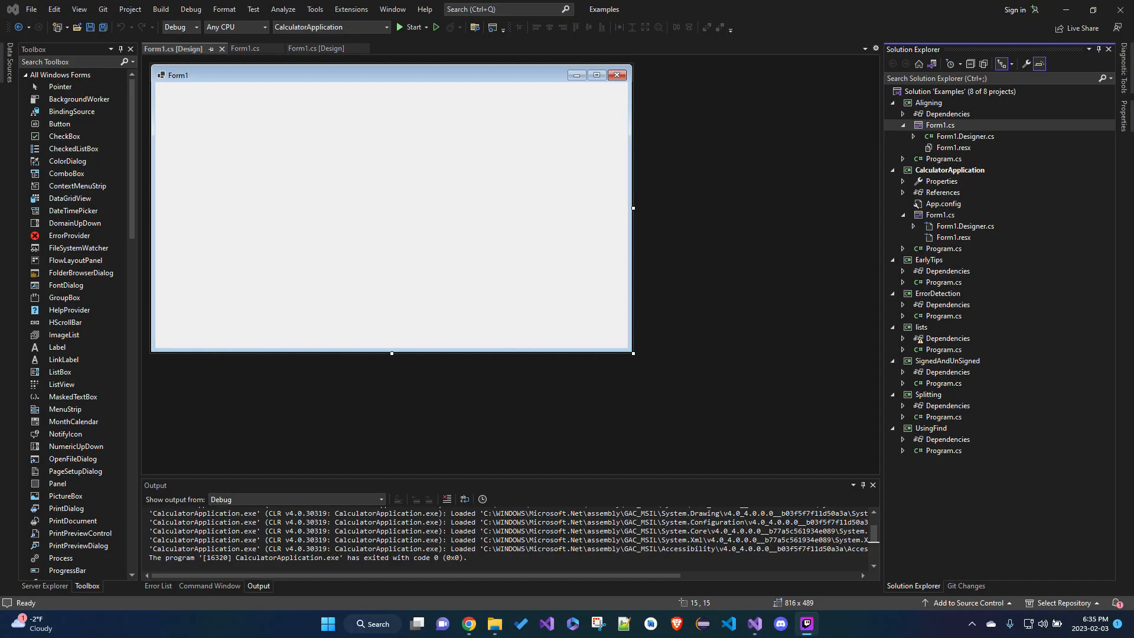
mouse_move(359, 148)
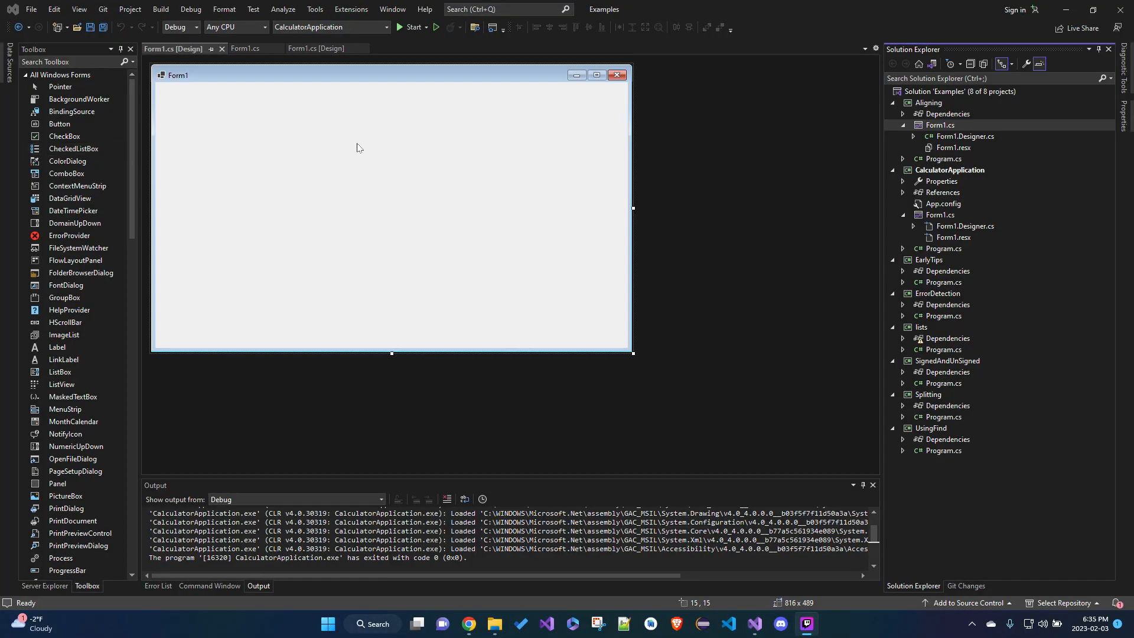
mouse_move(298, 144)
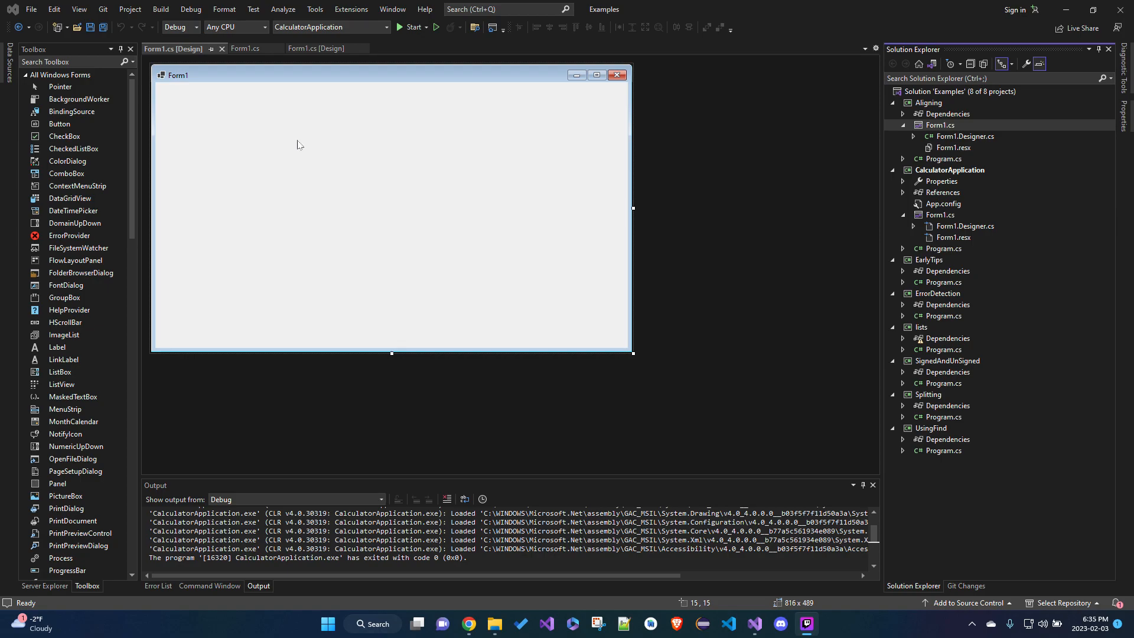
mouse_move(64, 135)
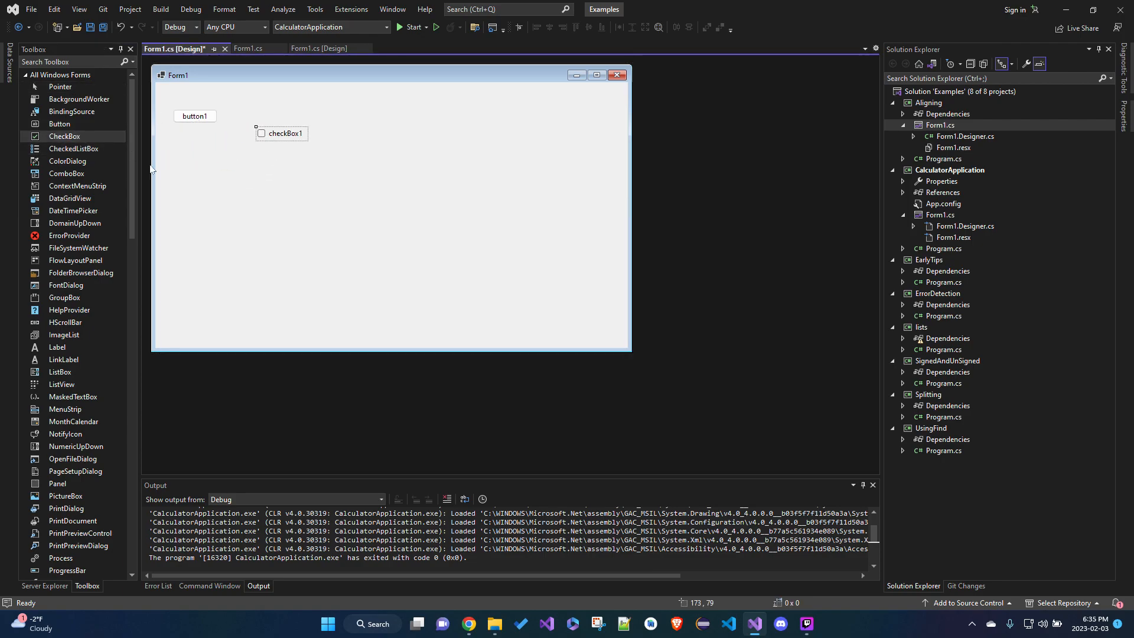
mouse_move(65, 321)
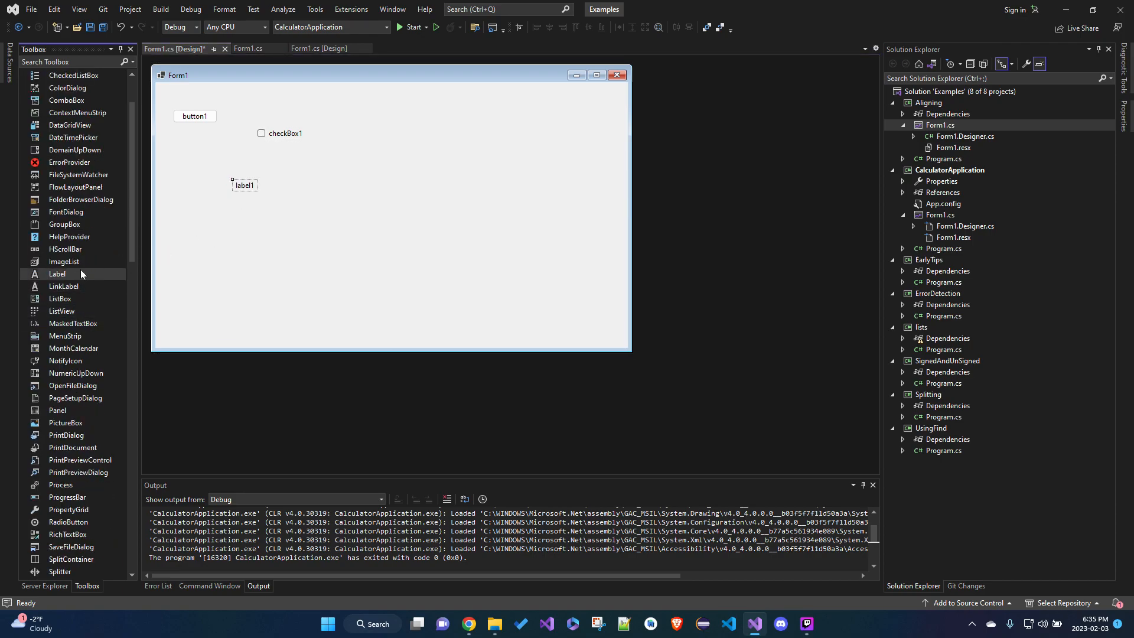
Step: Drag two more Label controls and a TextBox from the Toolbox onto Form1
drag(57, 273, 256, 245)
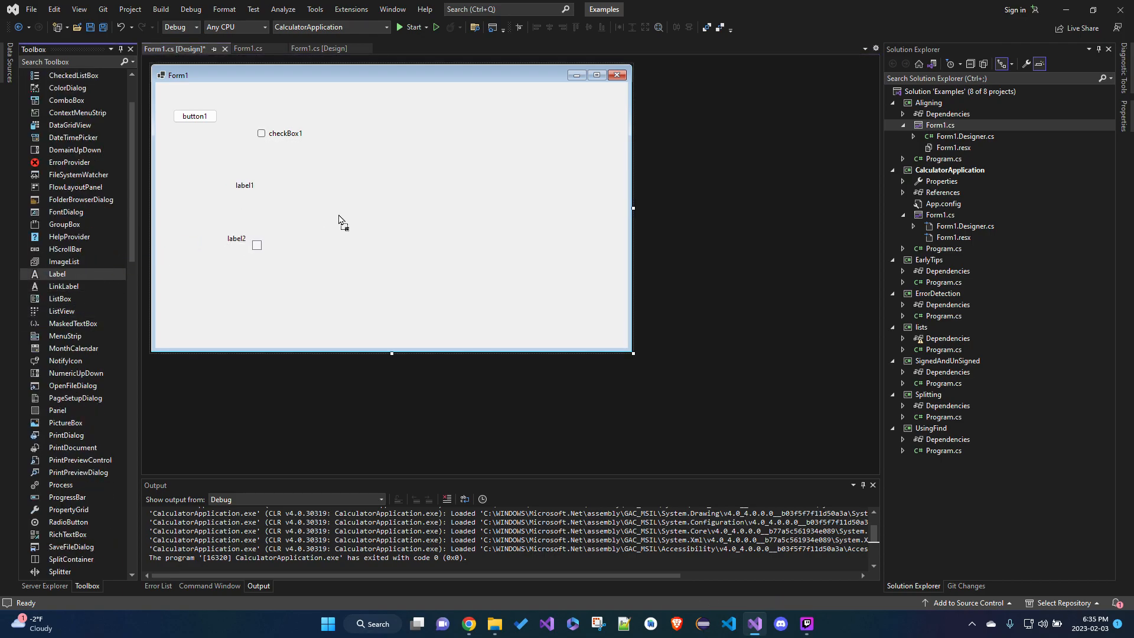
drag(56, 273, 344, 212)
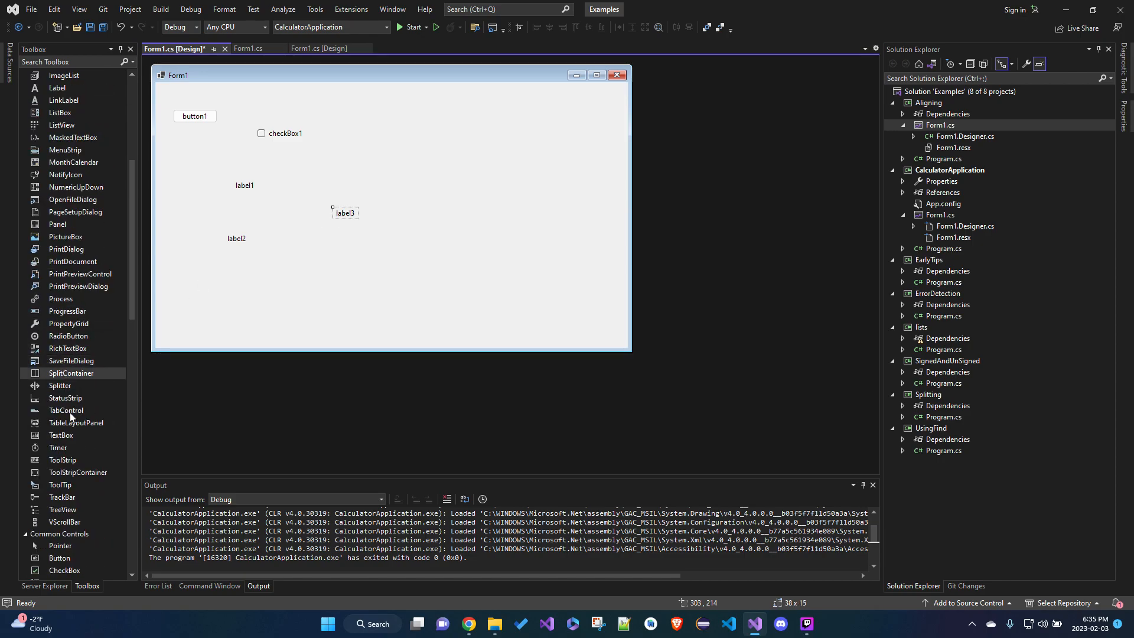
mouse_move(76, 434)
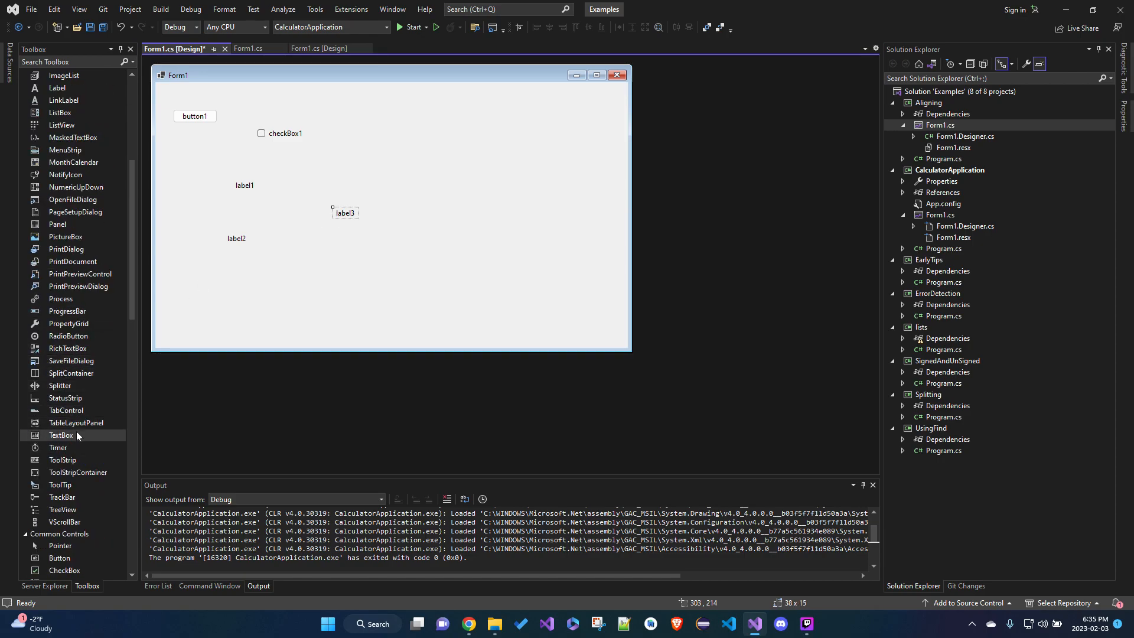
drag(60, 434, 307, 273)
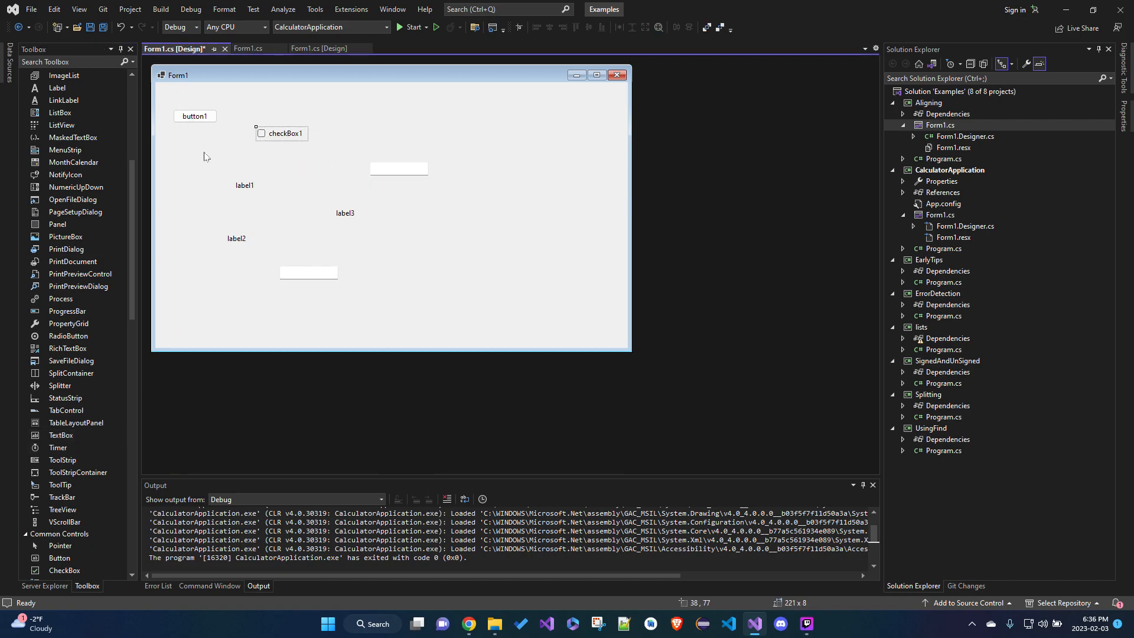
Step: Move button1 to the bottom, label1 top-left, label2 beneath label3, and a text box beside label2
click(194, 116)
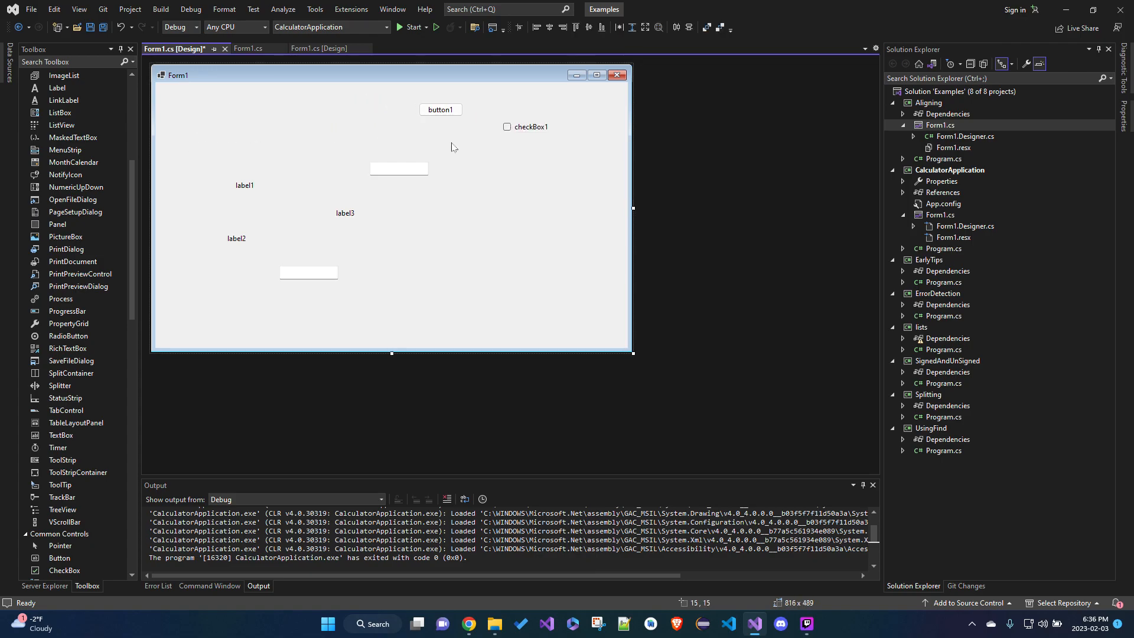
drag(439, 109, 374, 273)
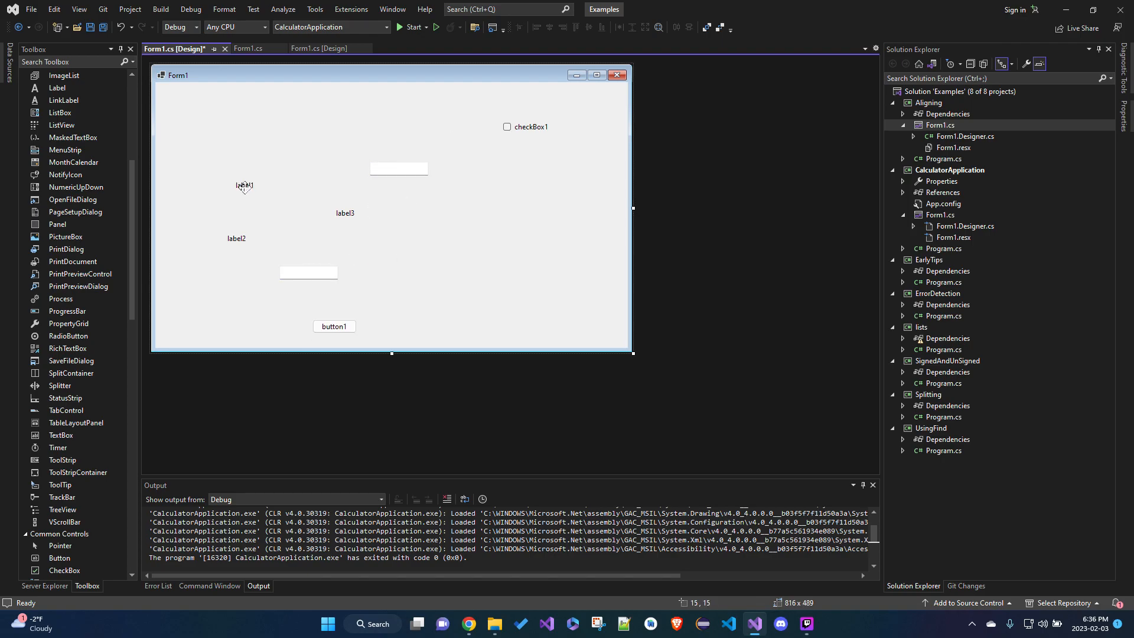
drag(244, 185, 171, 102)
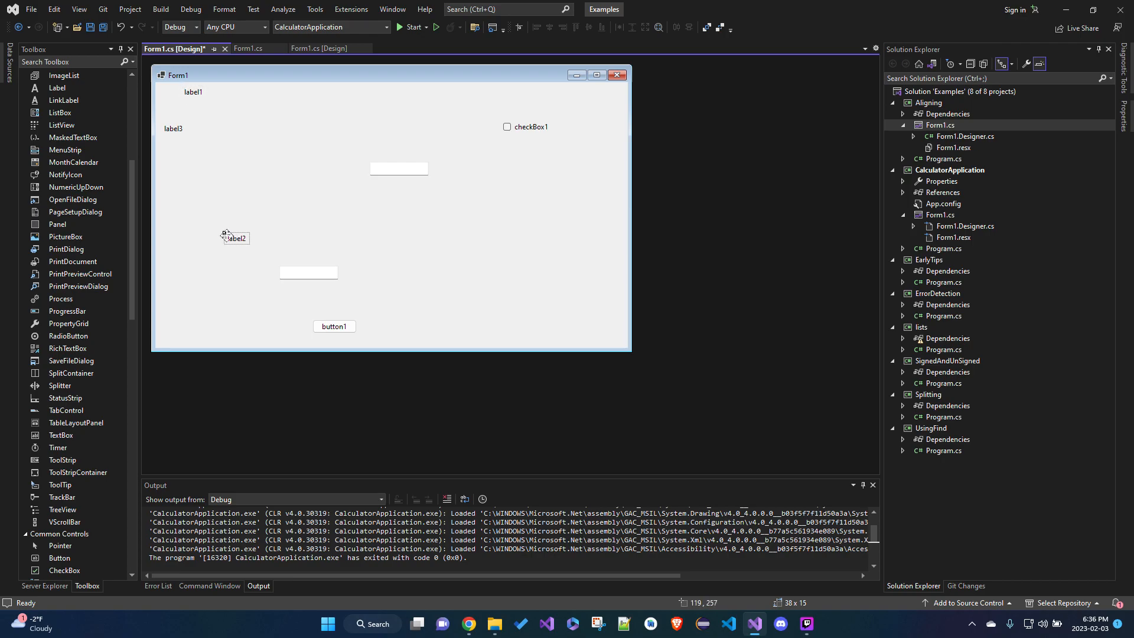
drag(235, 237, 172, 153)
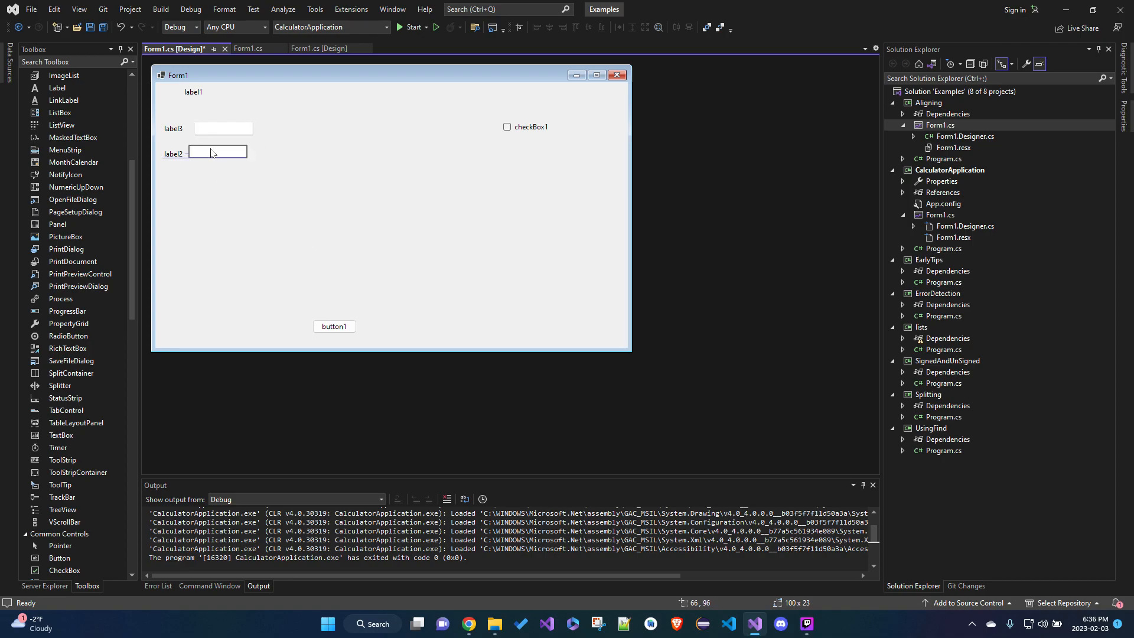
drag(334, 326, 251, 315)
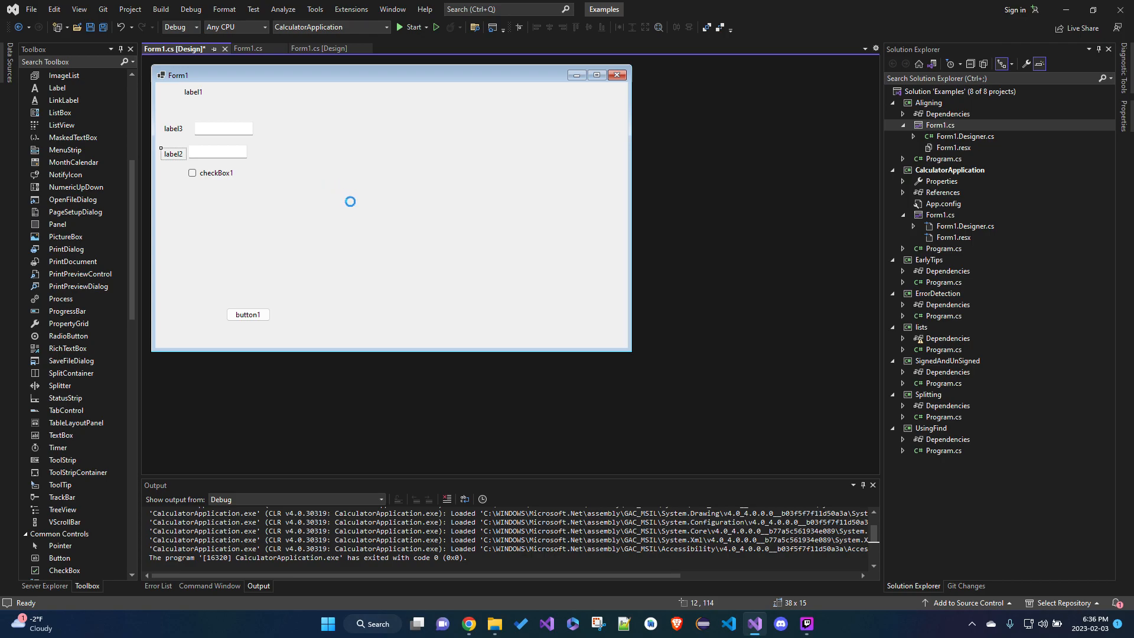
Step: Place label4 left of checkBox1, move button1 up beneath the checkbox, and shrink Form1 to fit
click(349, 202)
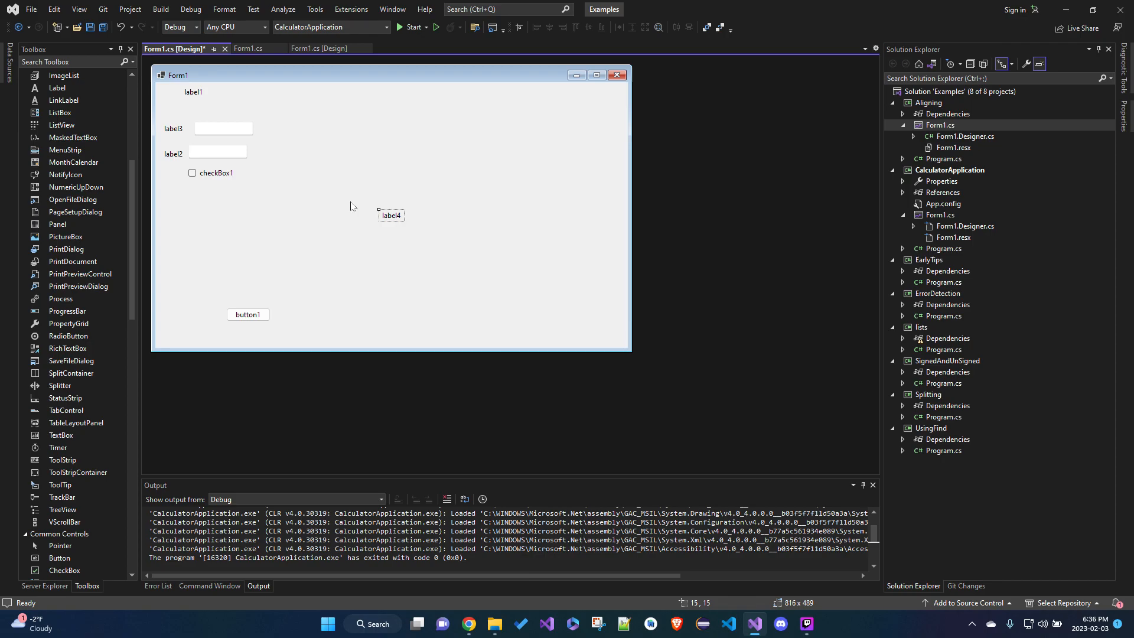
drag(391, 215, 172, 175)
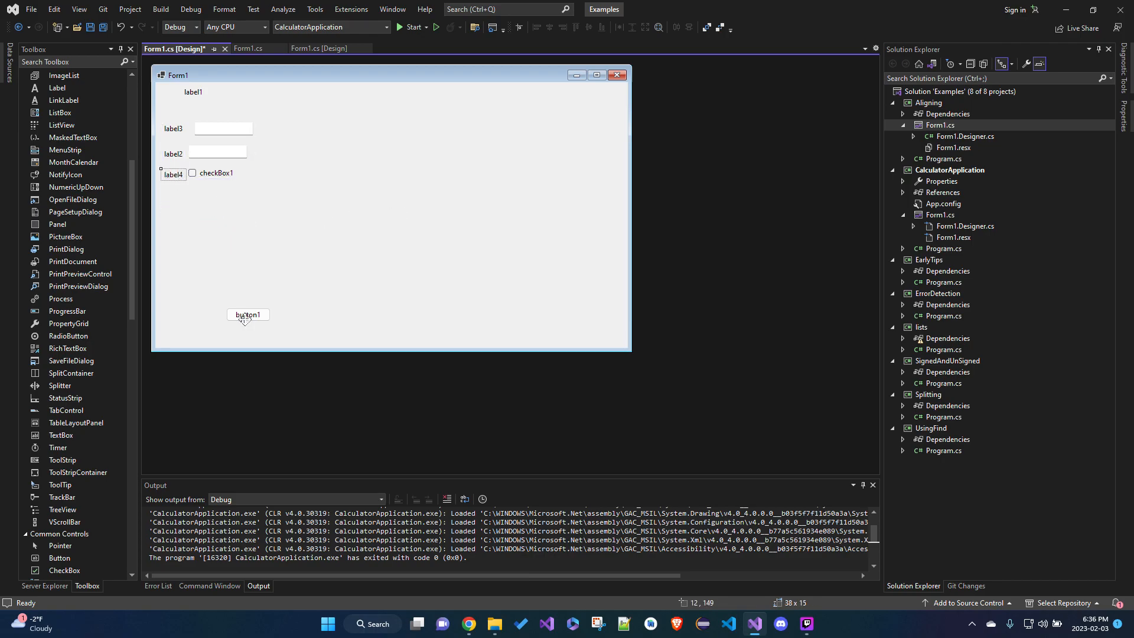
drag(248, 314, 224, 205)
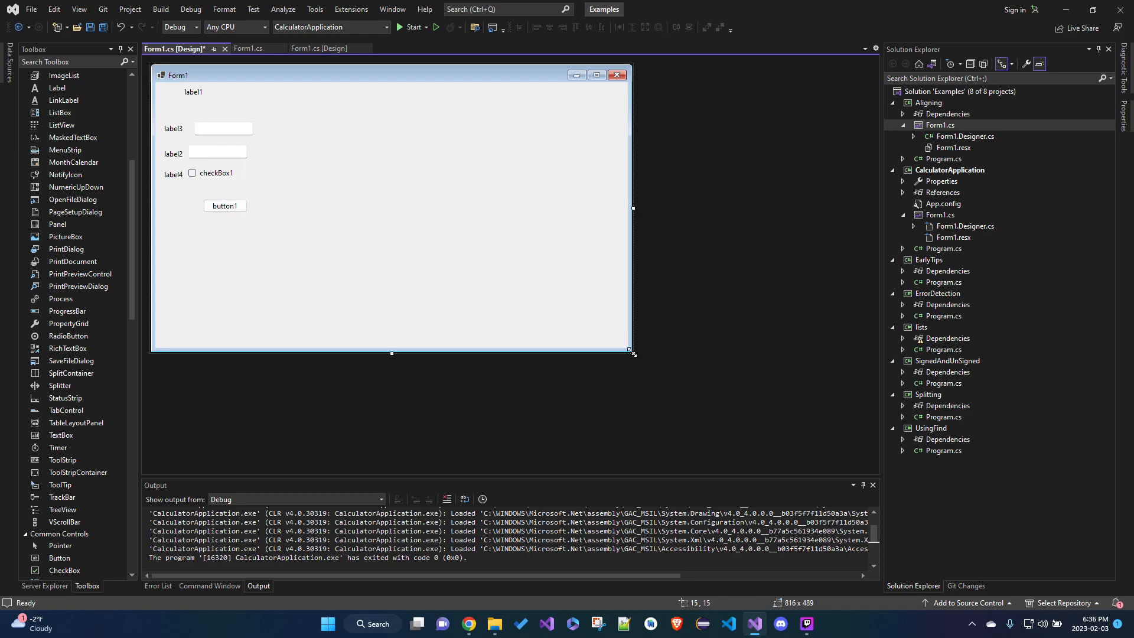
drag(629, 353, 305, 264)
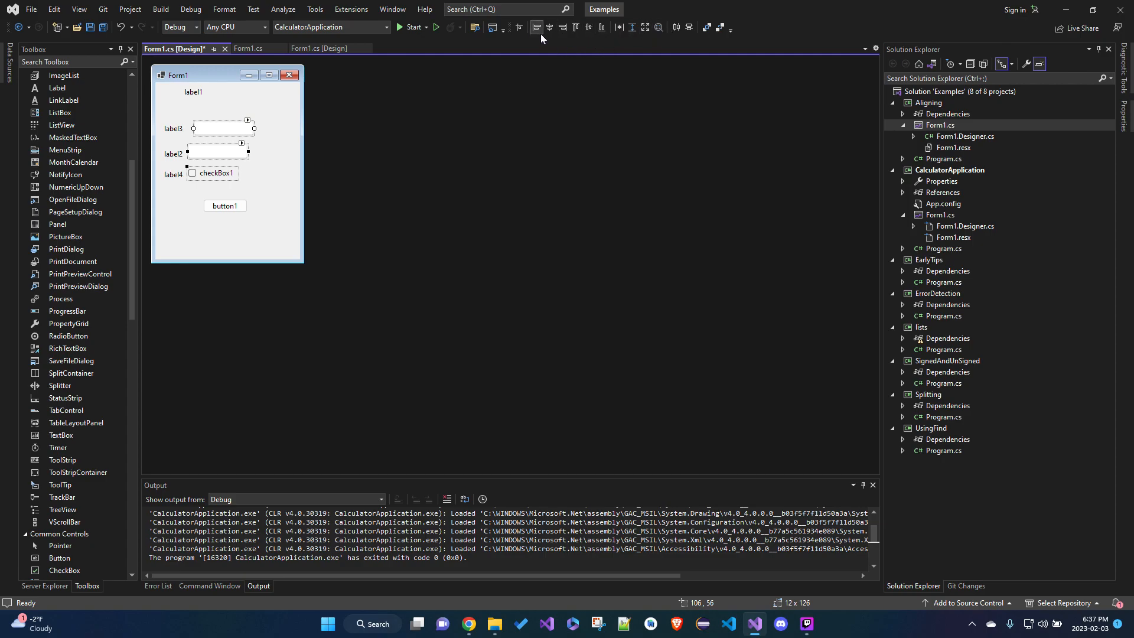
mouse_move(537, 27)
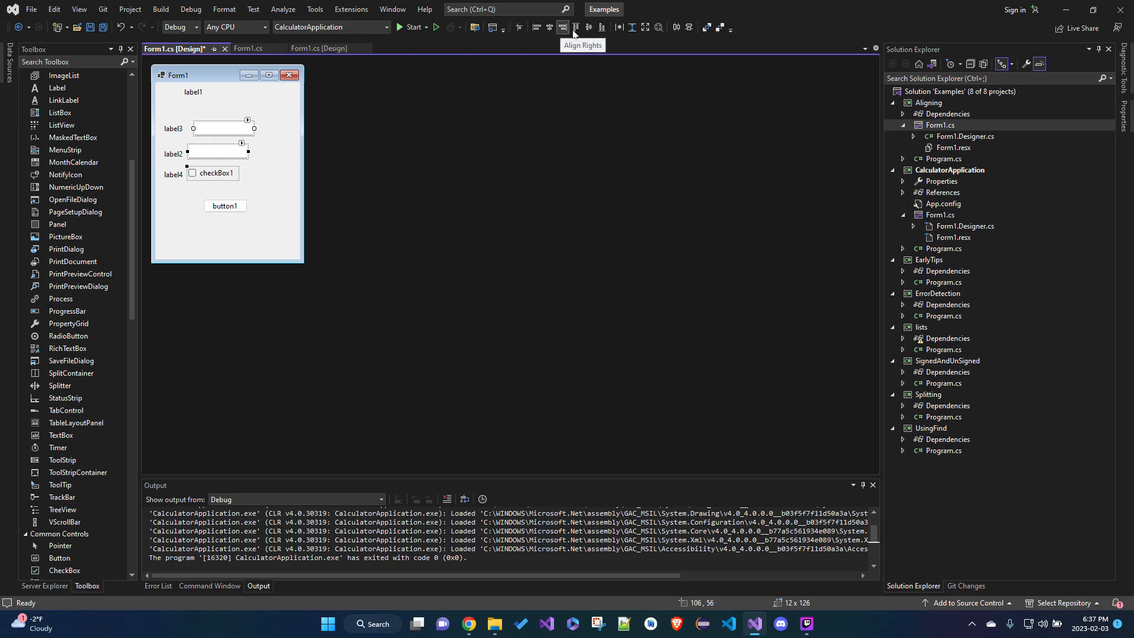
mouse_move(577, 27)
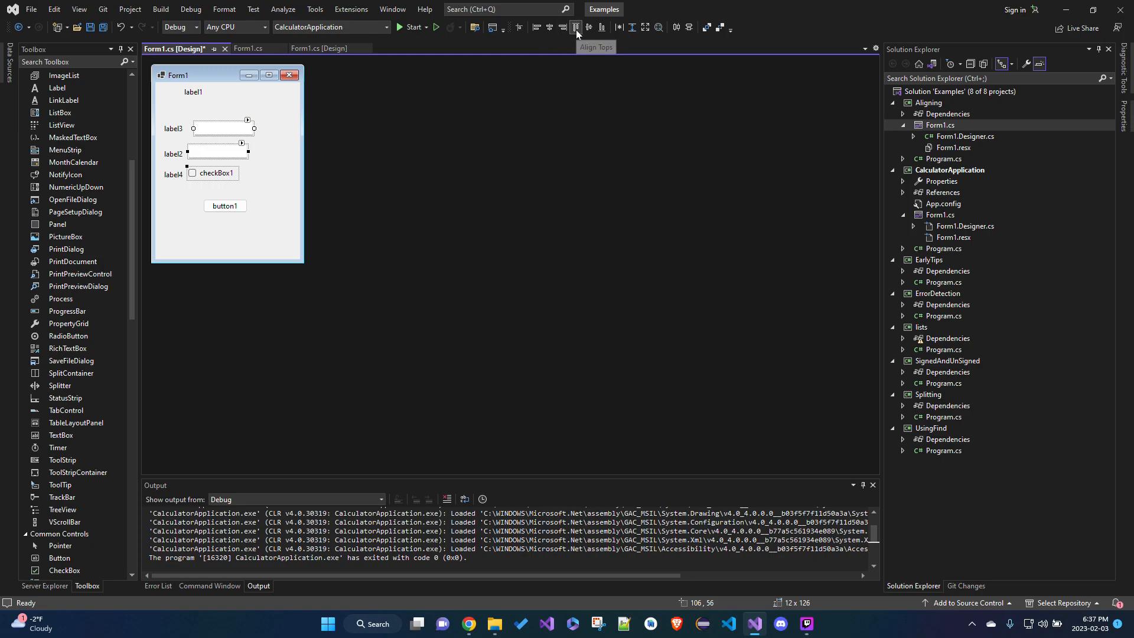
mouse_move(602, 27)
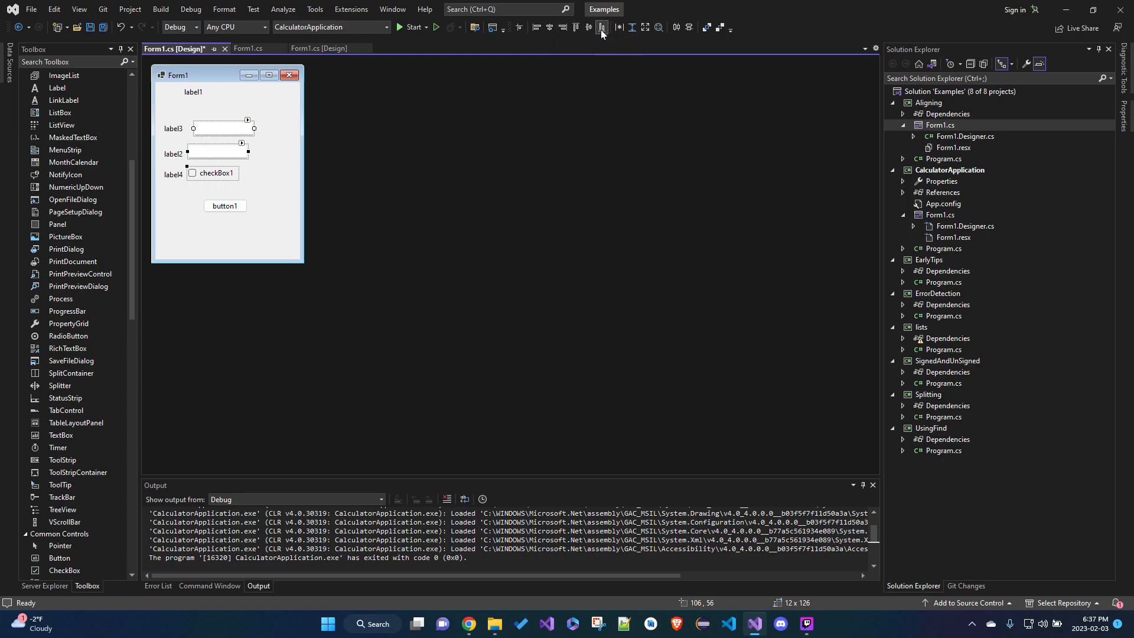
mouse_move(631, 27)
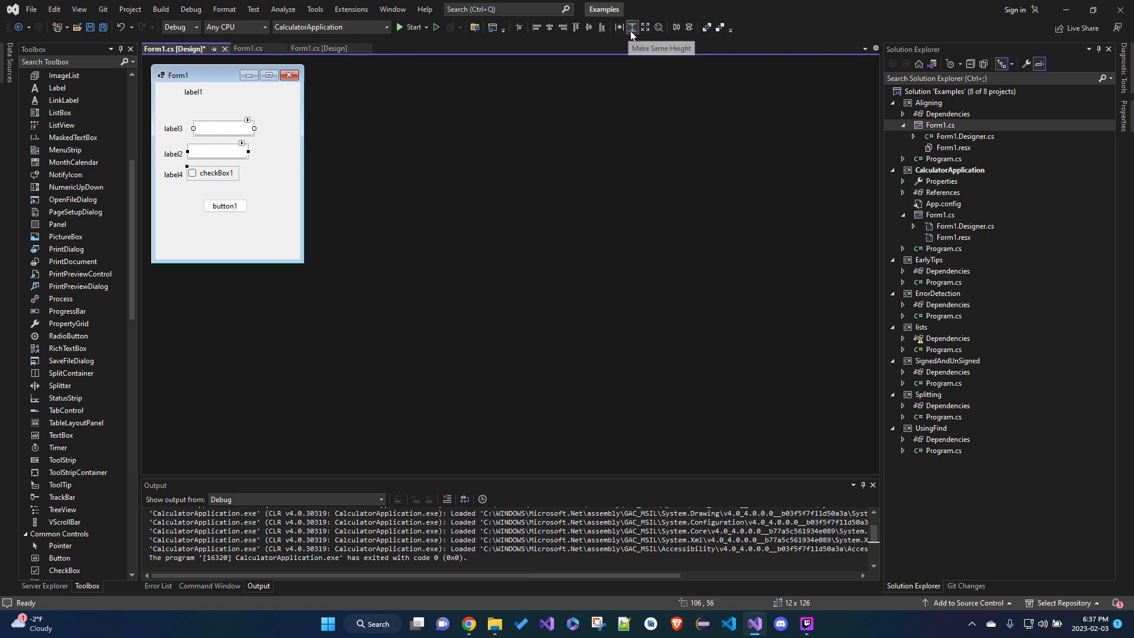
mouse_move(672, 33)
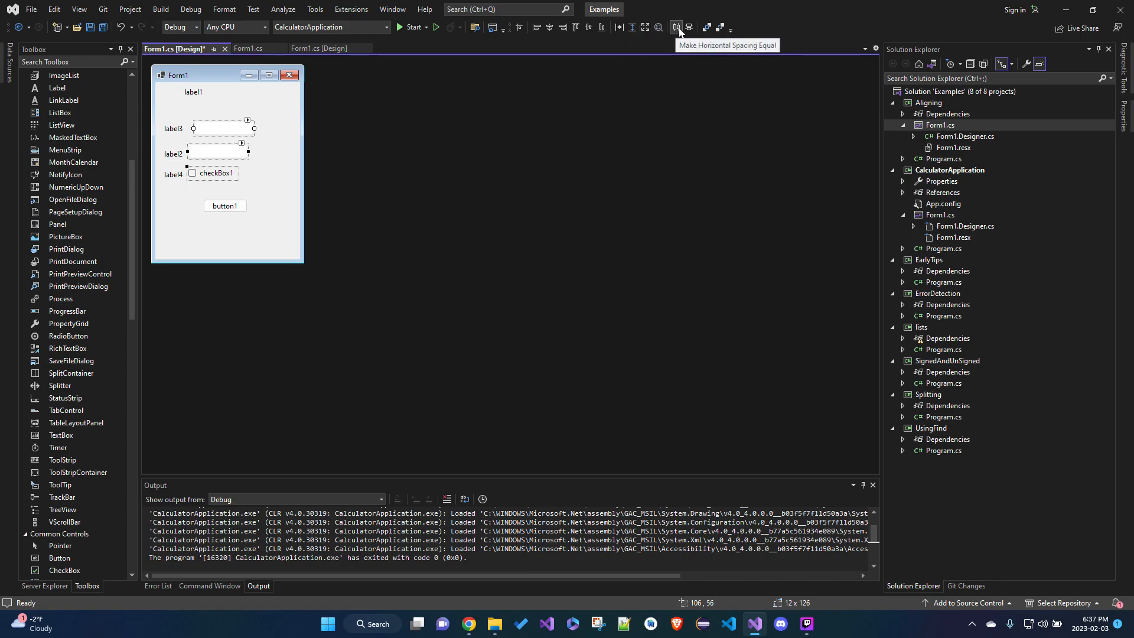
click(676, 28)
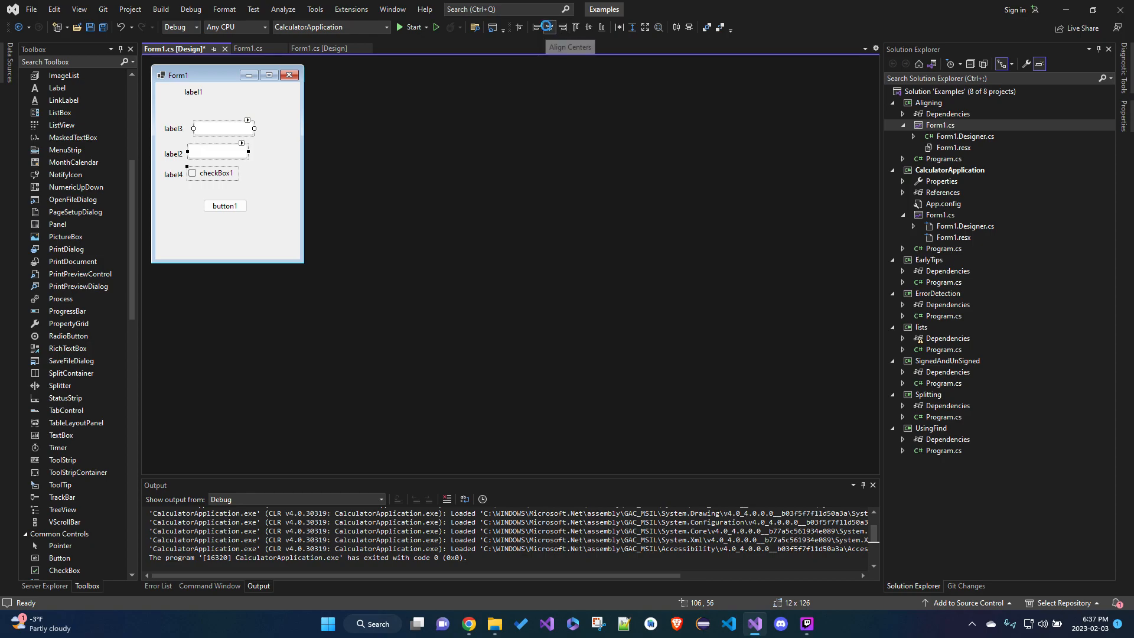
Step: Align Lefts so textBox2 and checkBox1 share textBox1's left edge
click(547, 27)
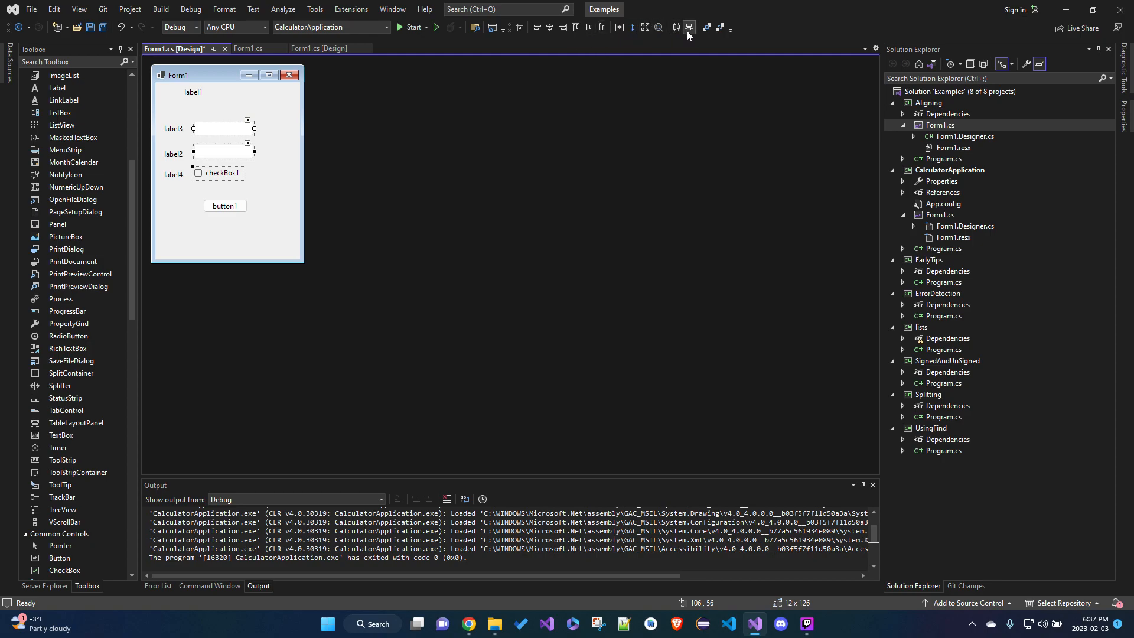
mouse_move(689, 31)
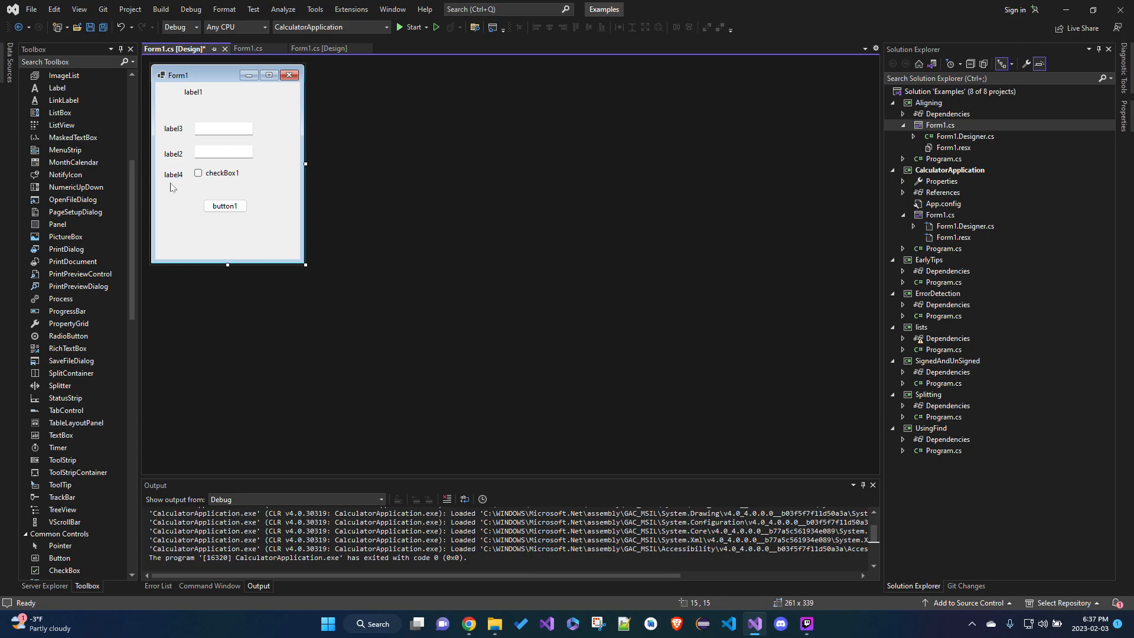
Step: Center label3 vertically against textBox1 with Align Middles
click(222, 128)
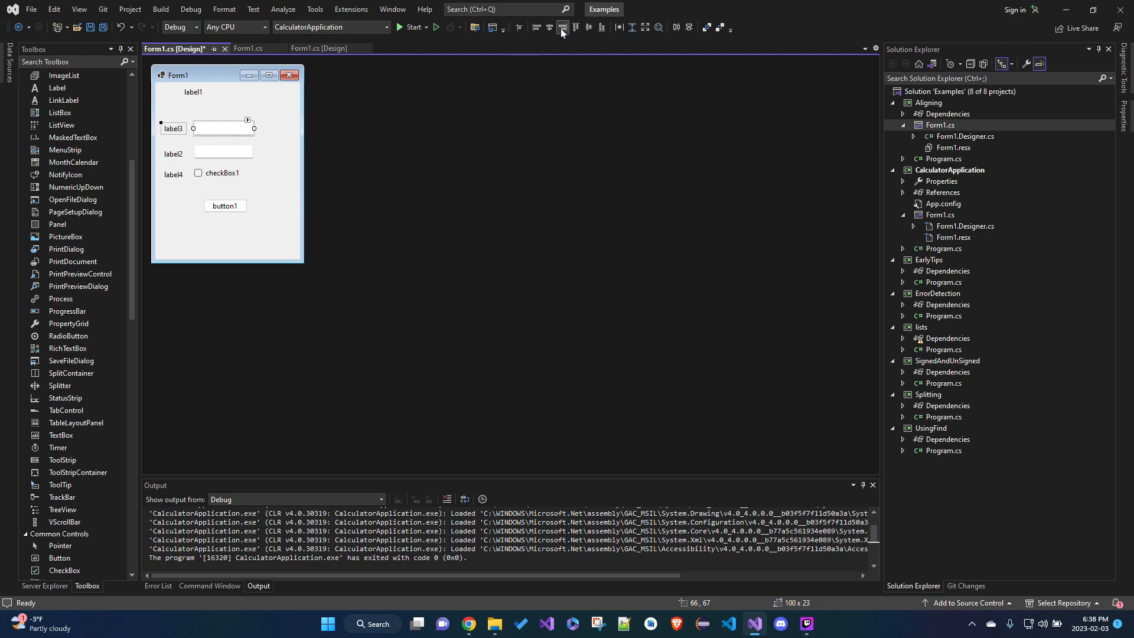
mouse_move(590, 27)
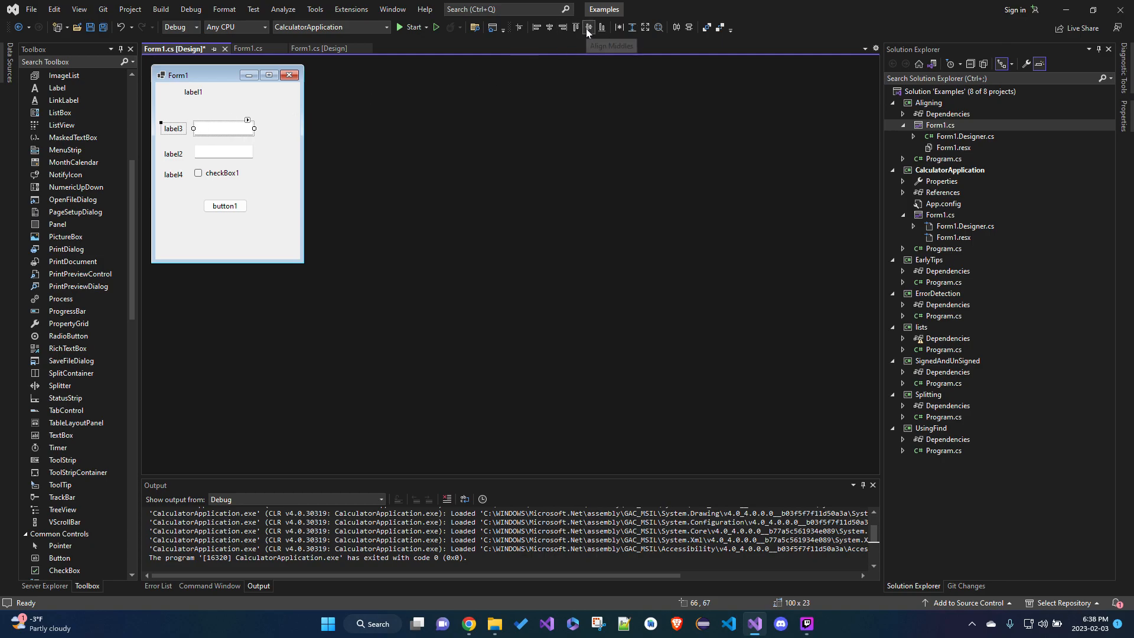
click(590, 27)
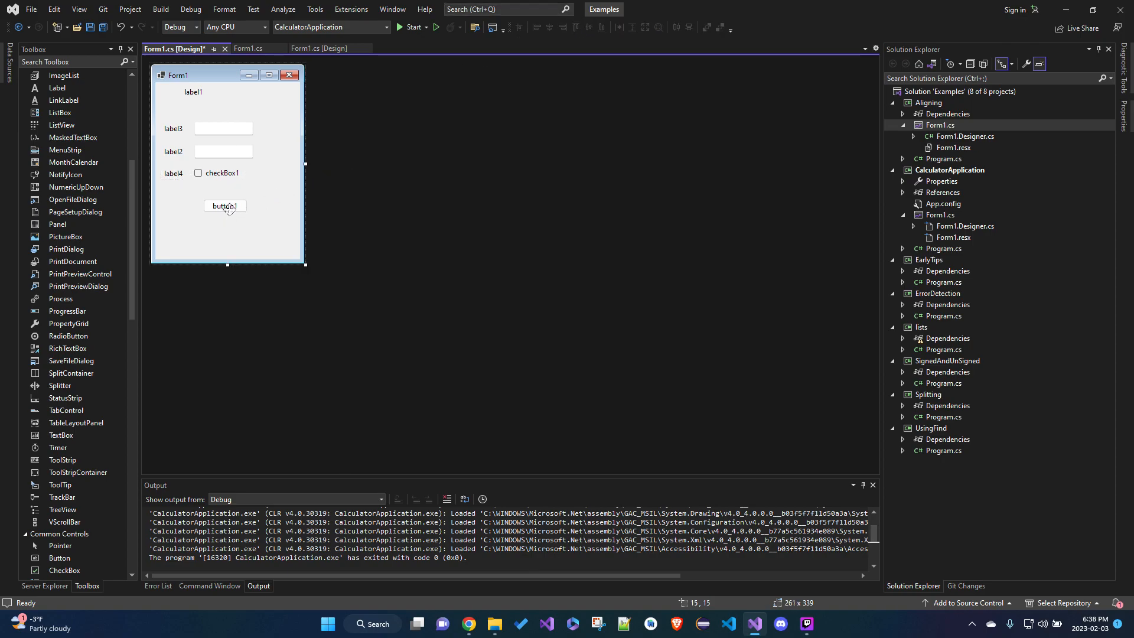
Step: Make button1 the same width as textBox2 and align their left edges
click(223, 151)
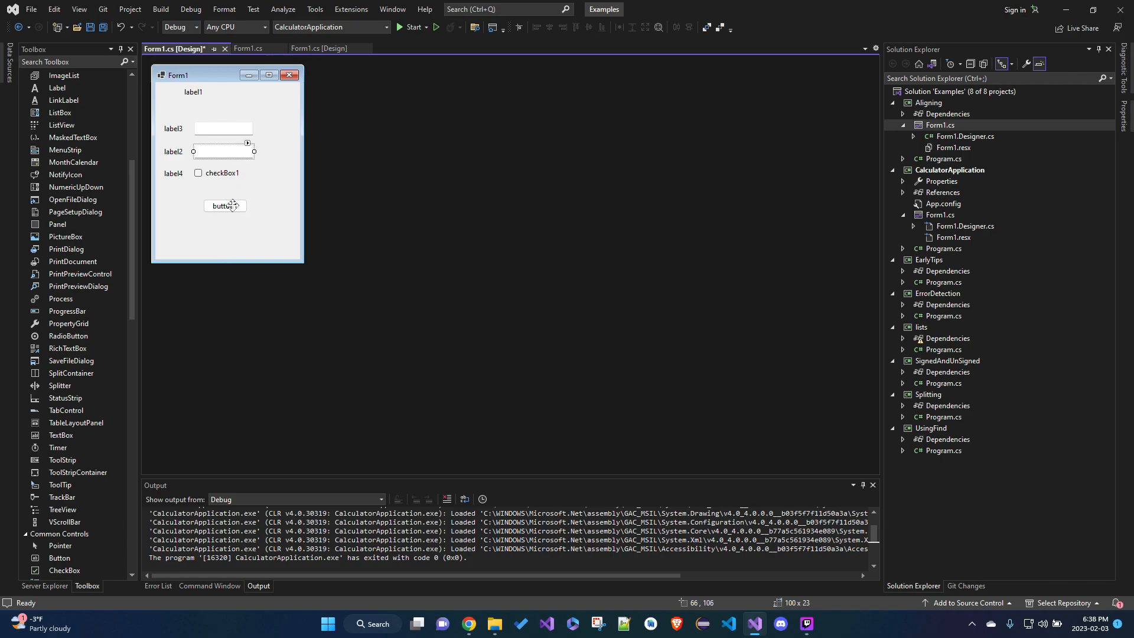
click(224, 205)
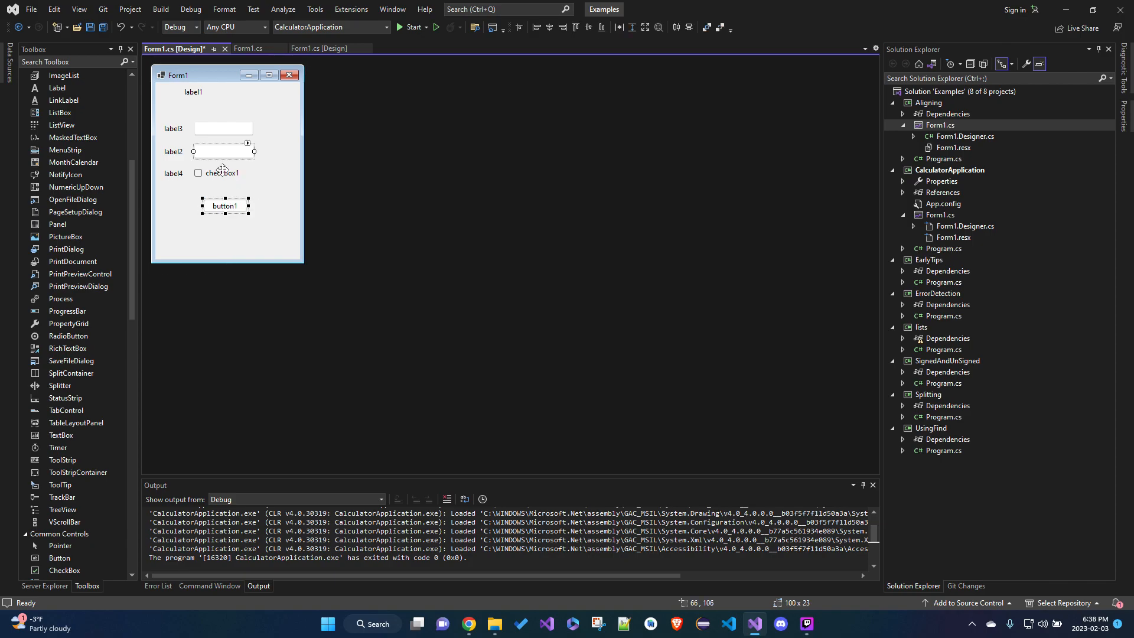
click(218, 173)
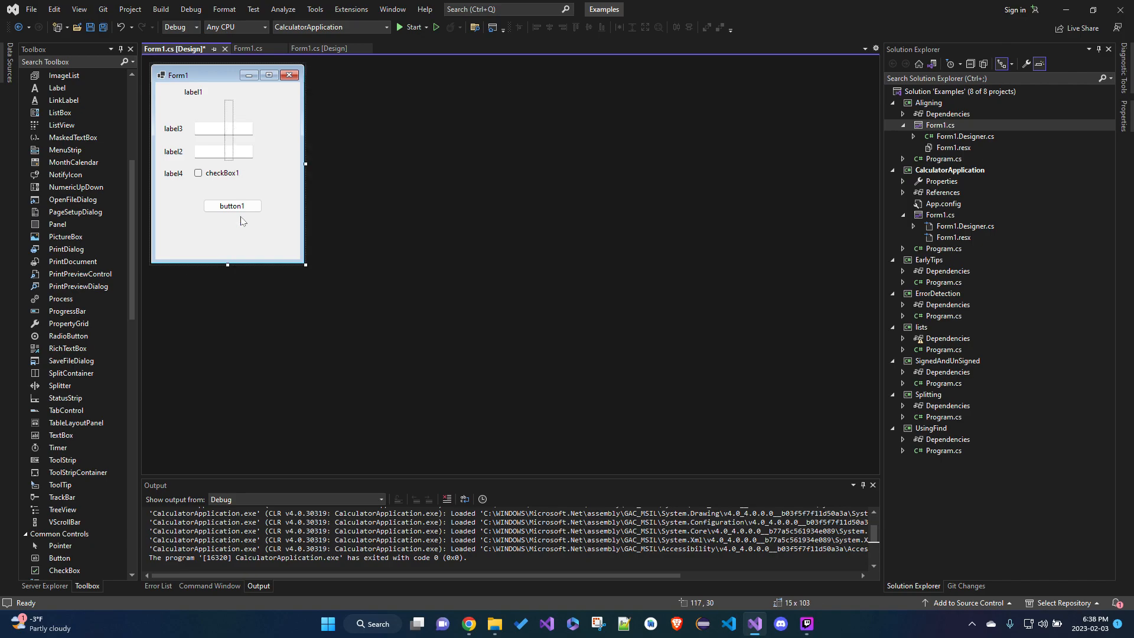
click(536, 27)
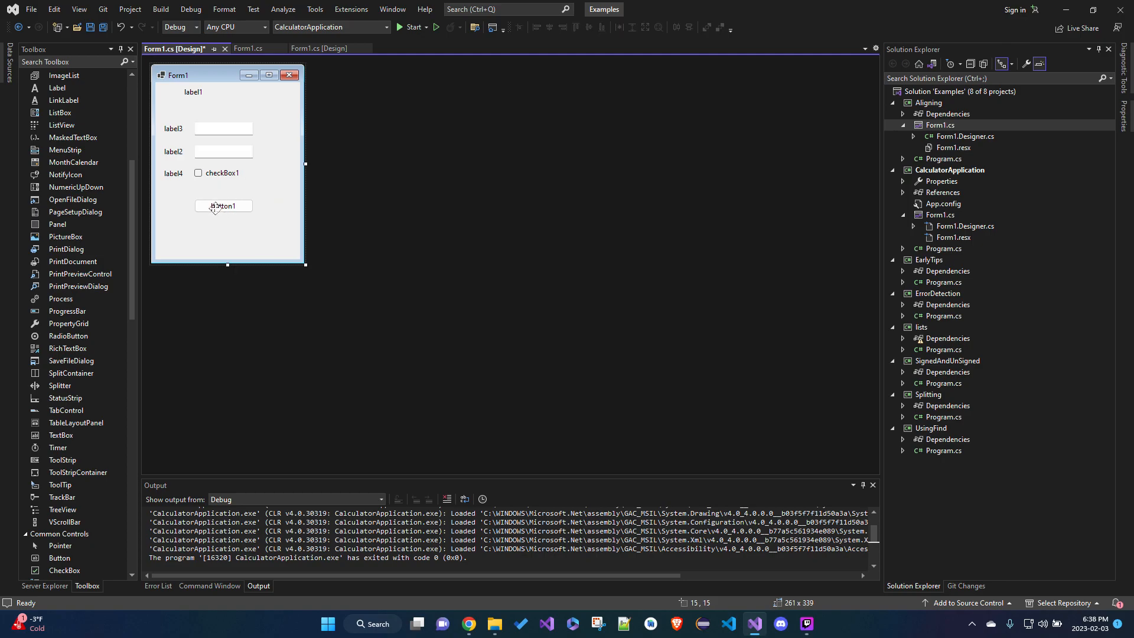
Step: Move button1 up directly beneath checkBox1 and select label1 to line it up with the text boxes
drag(224, 206, 224, 189)
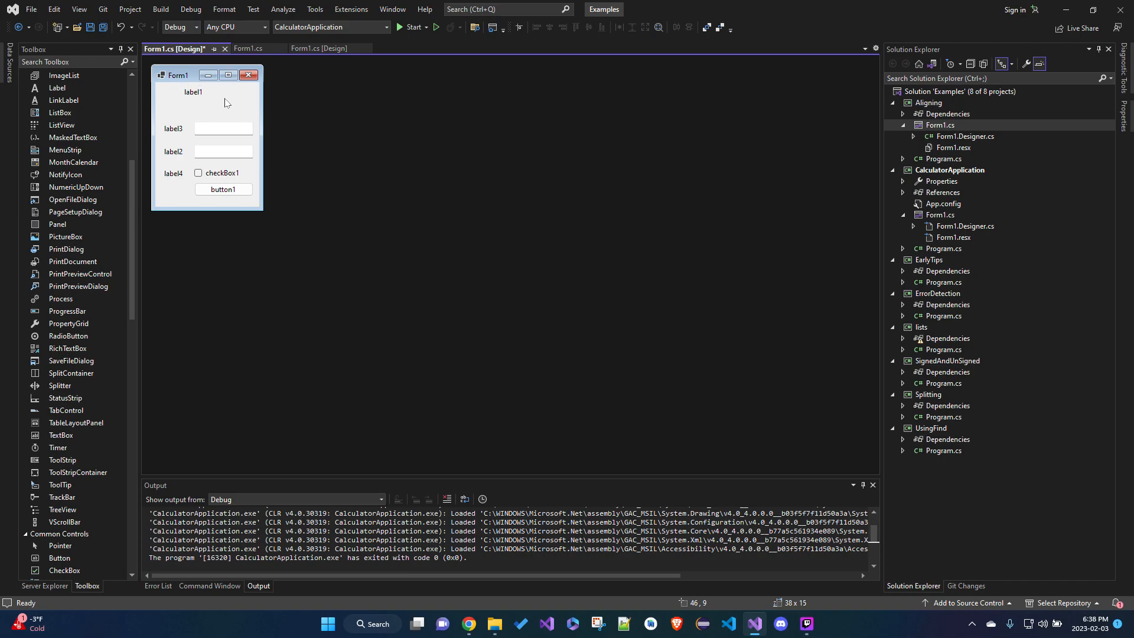
click(193, 92)
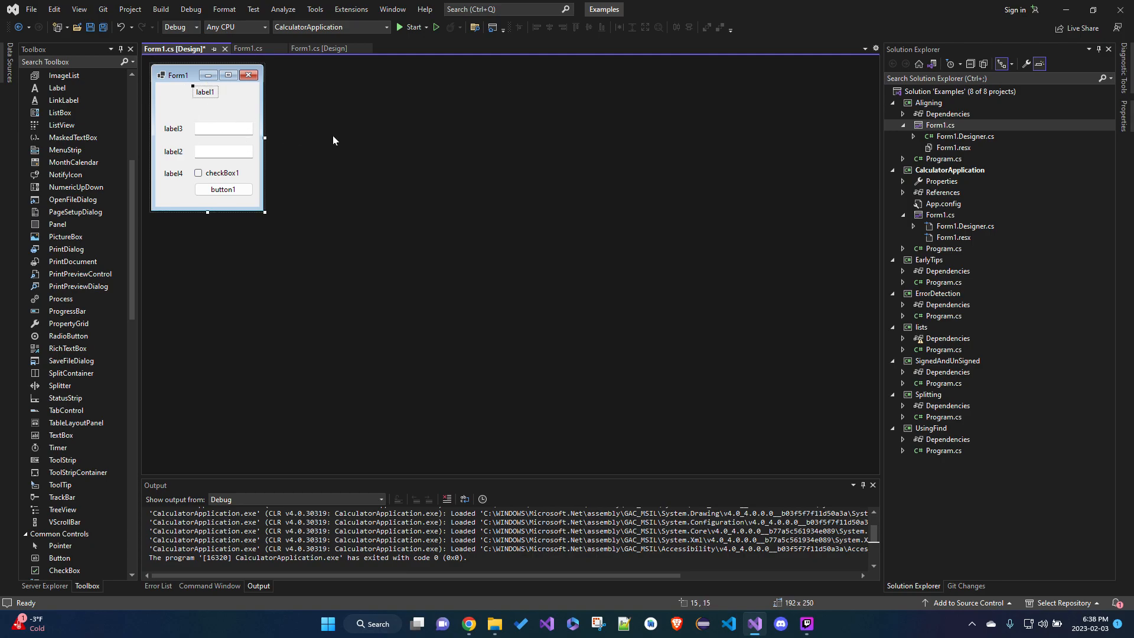
mouse_move(257, 148)
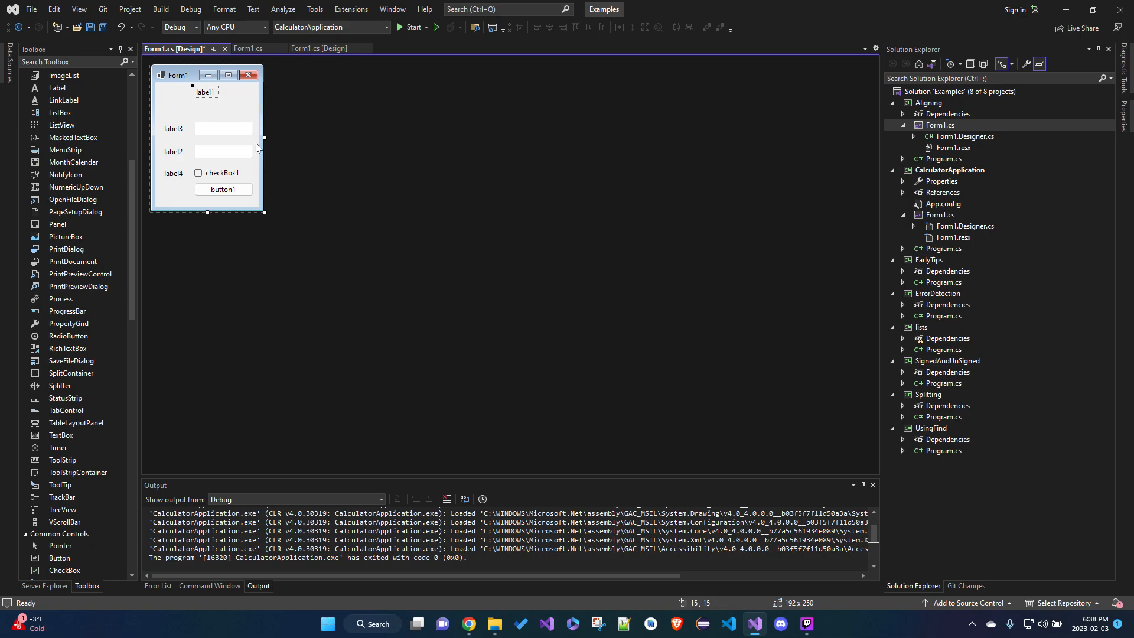
mouse_move(504, 70)
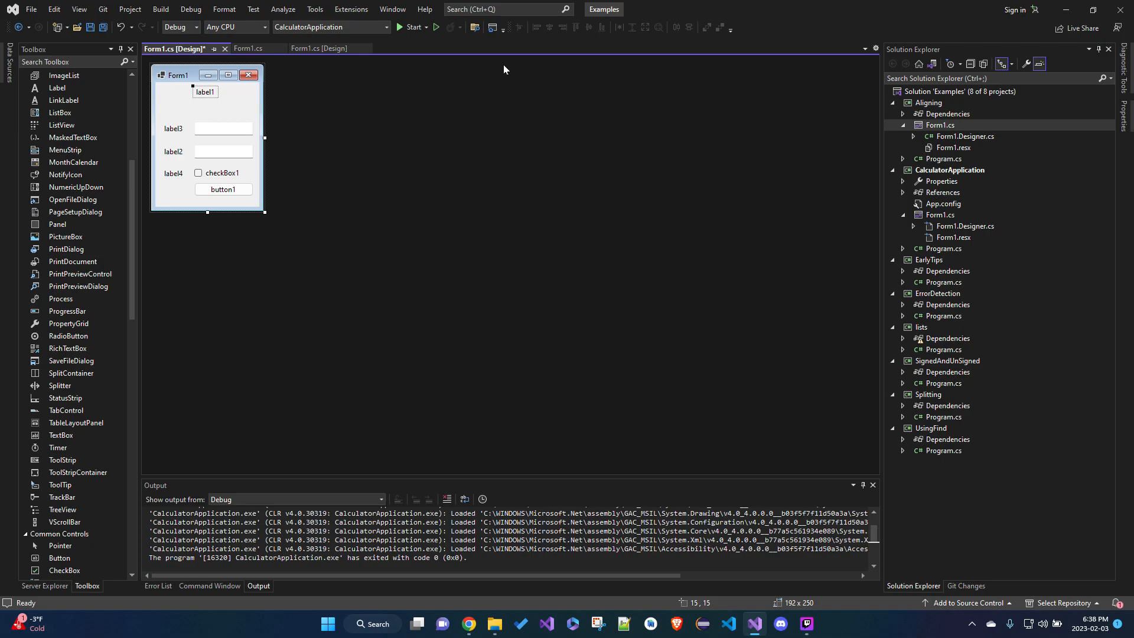